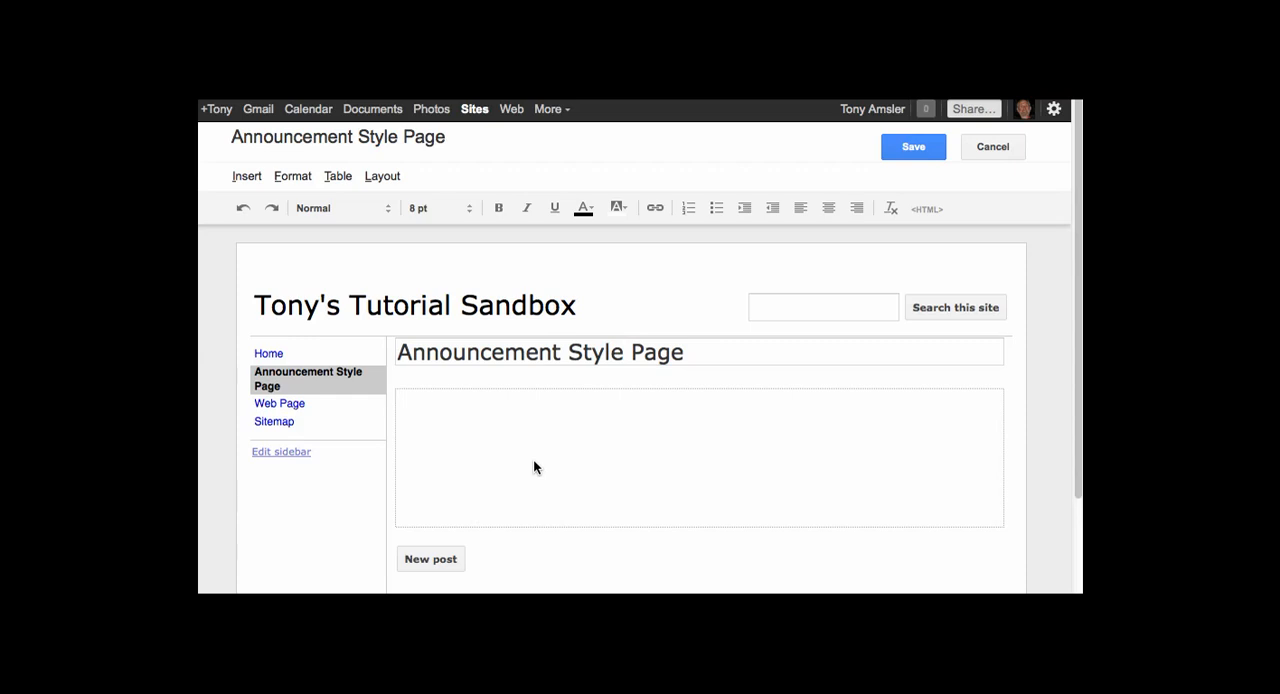
Start a new post on the Announcement Style Page and begin its title.
left_click(430, 560)
type("Post")
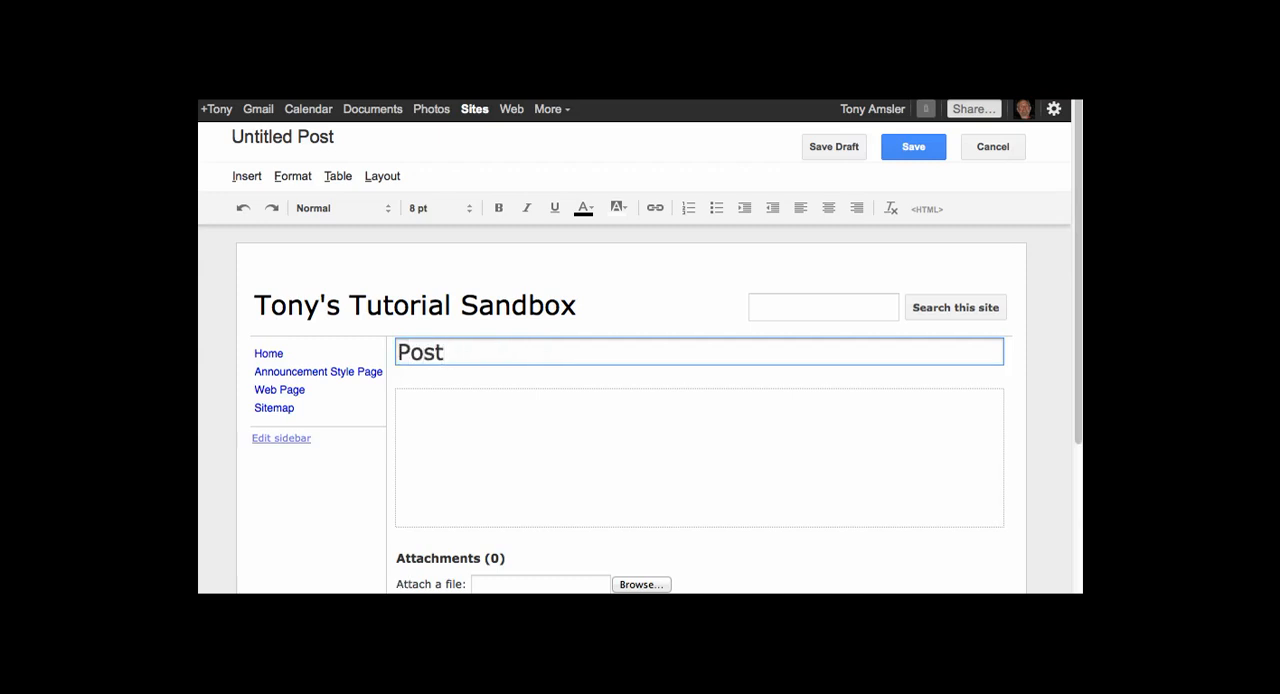
Begin a fresh Untitled Post draft and start typing its title.
left_click(338, 176)
type(" Nub")
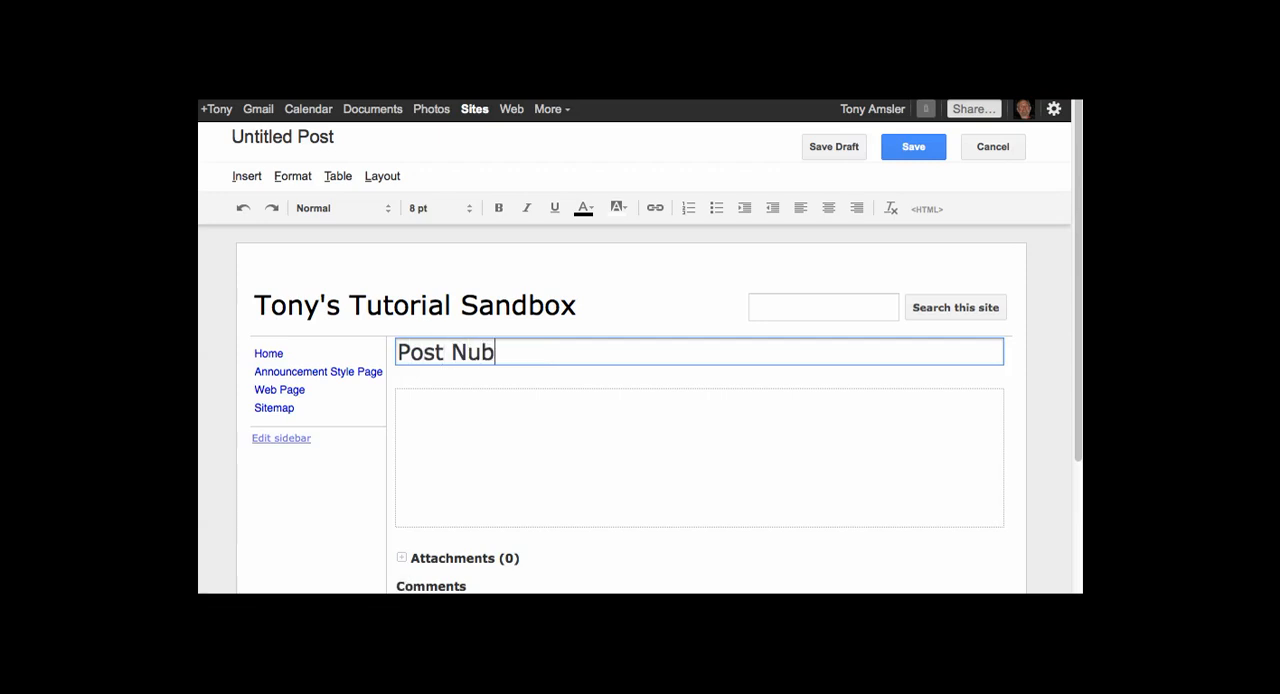
Finish the title as 'Post Number 2' and bring up the formatting options.
left_click(292, 176)
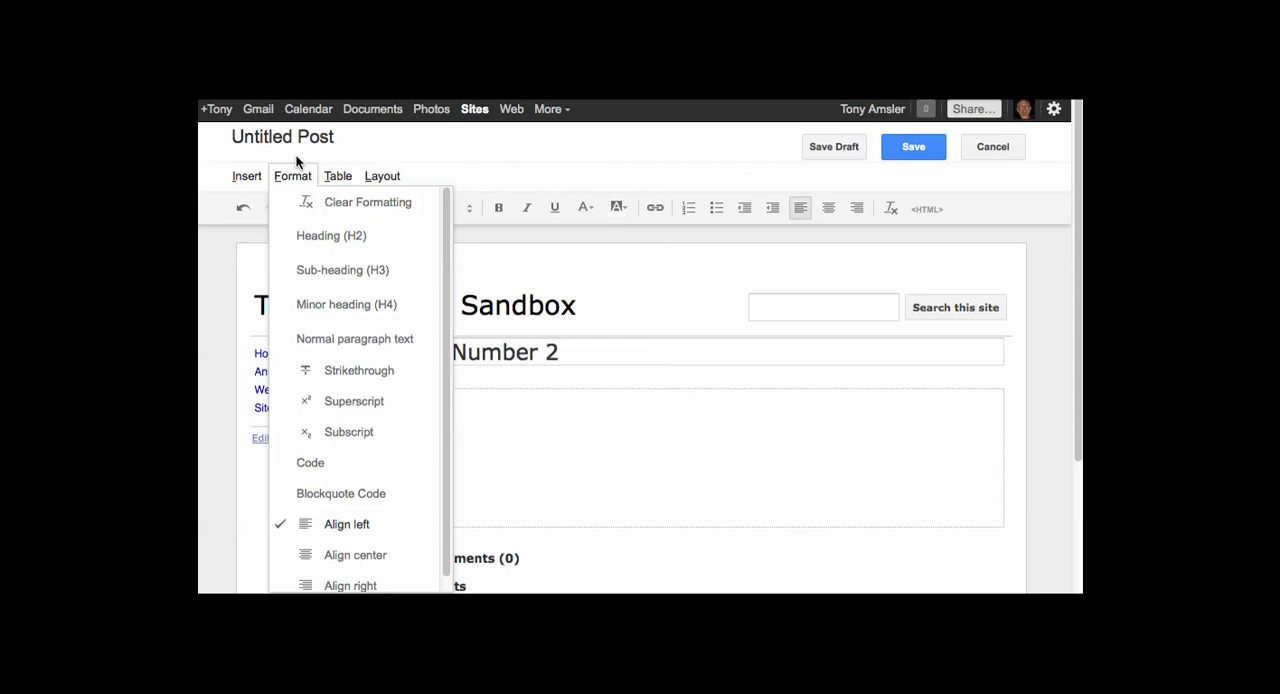